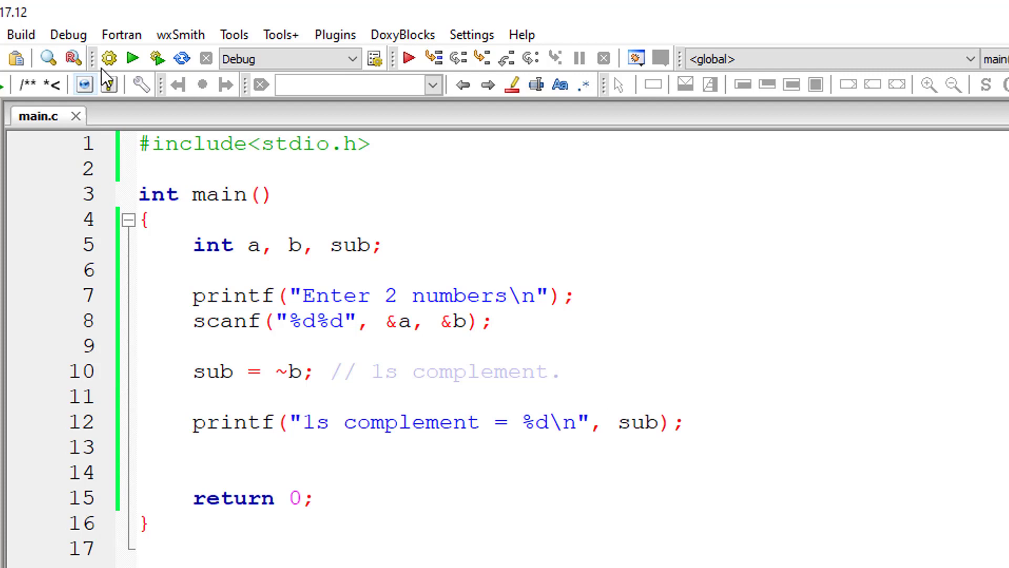
Build and run the 1s complement program, then enter 4 and 10 at the console prompt
{"action": "left_click", "coordinate": [131, 59]}
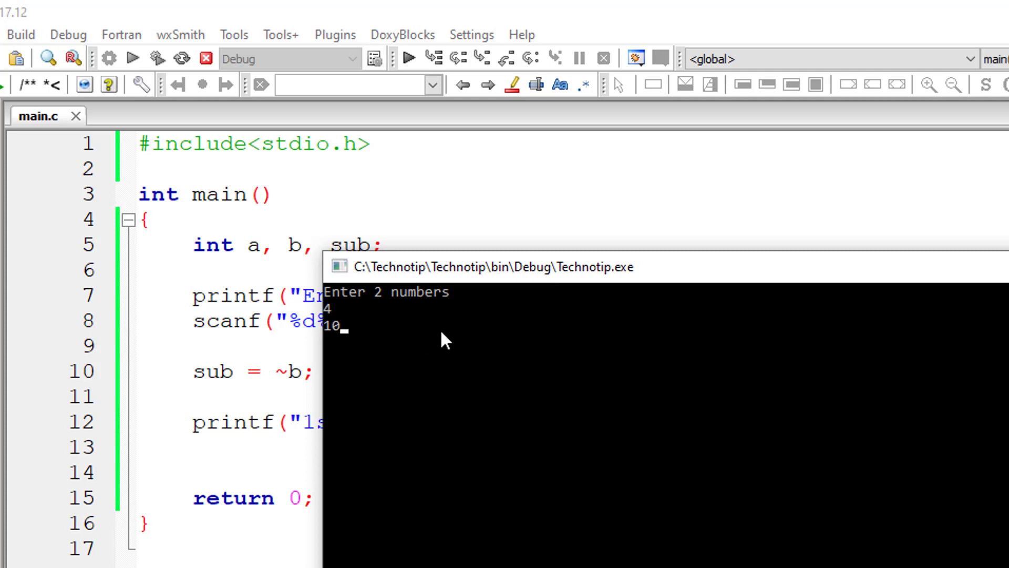